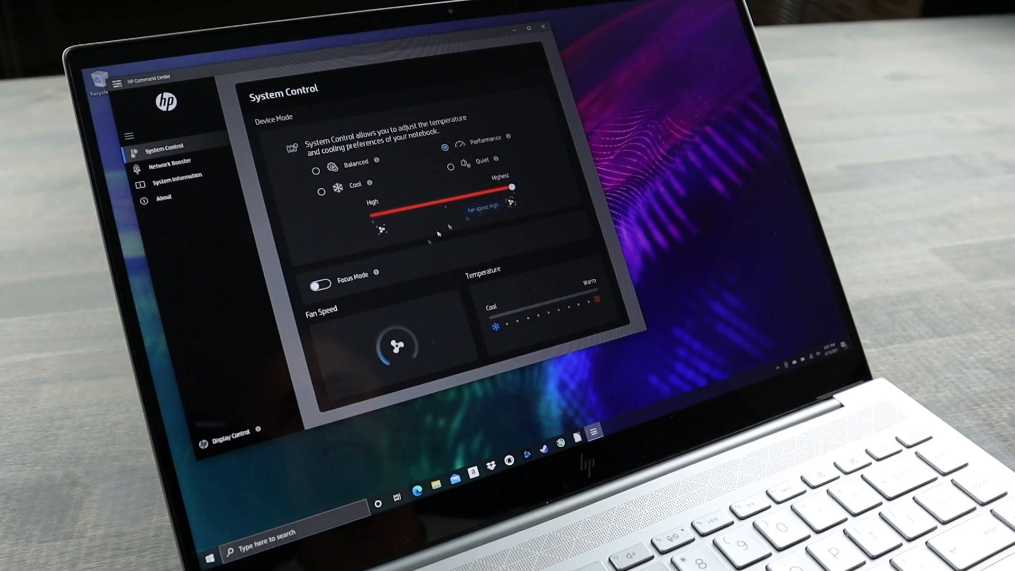
Enable Focus Mode and select the Edge browser window as the spotlighted window.
left_click(320, 283)
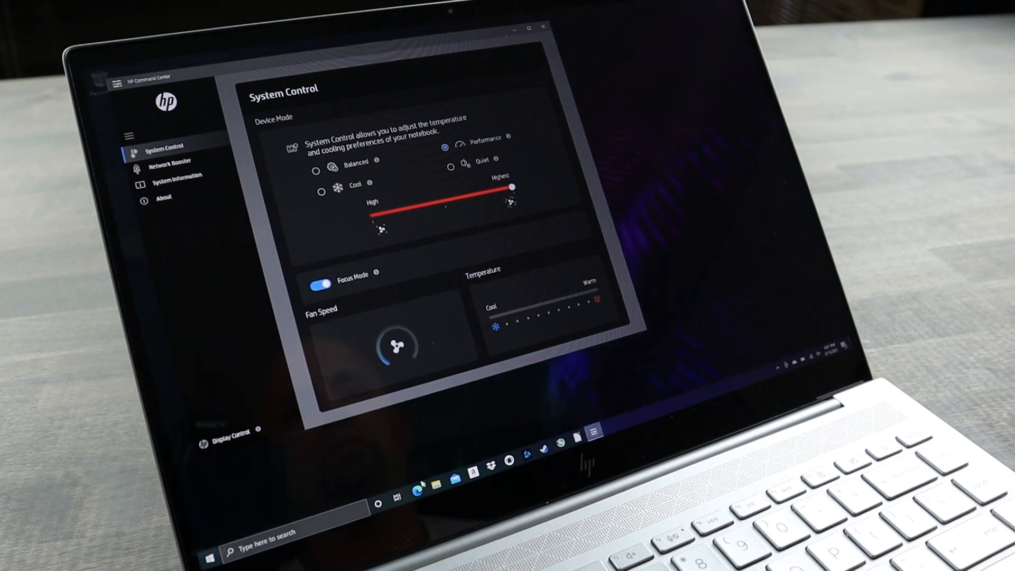
left_click(419, 488)
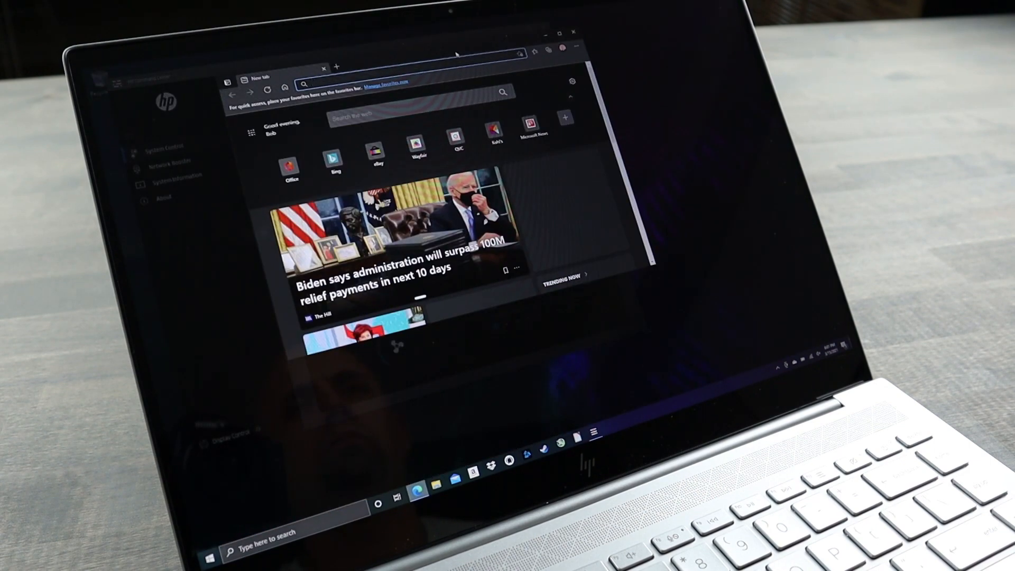